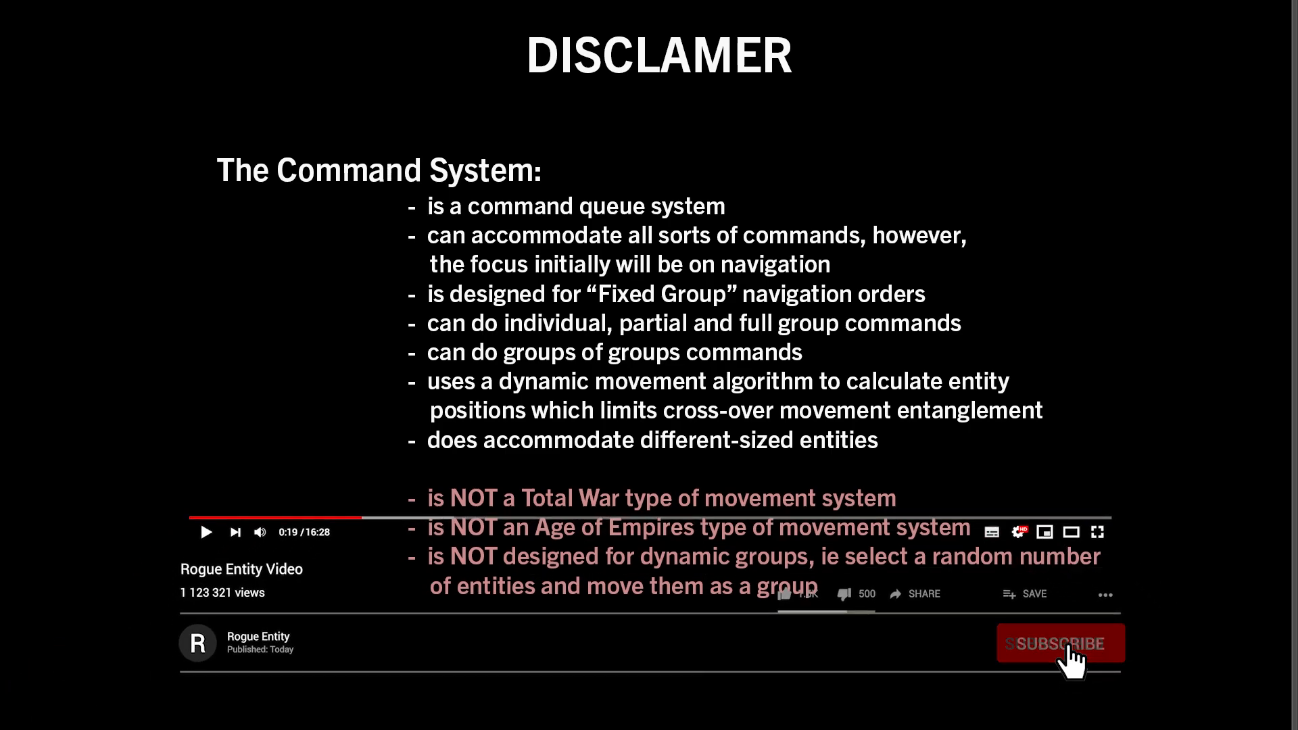
Order the selected soldier group to move across the terrain and re-form into its wedge-shaped line
{"action": "left_click", "coordinate": [1059, 643]}
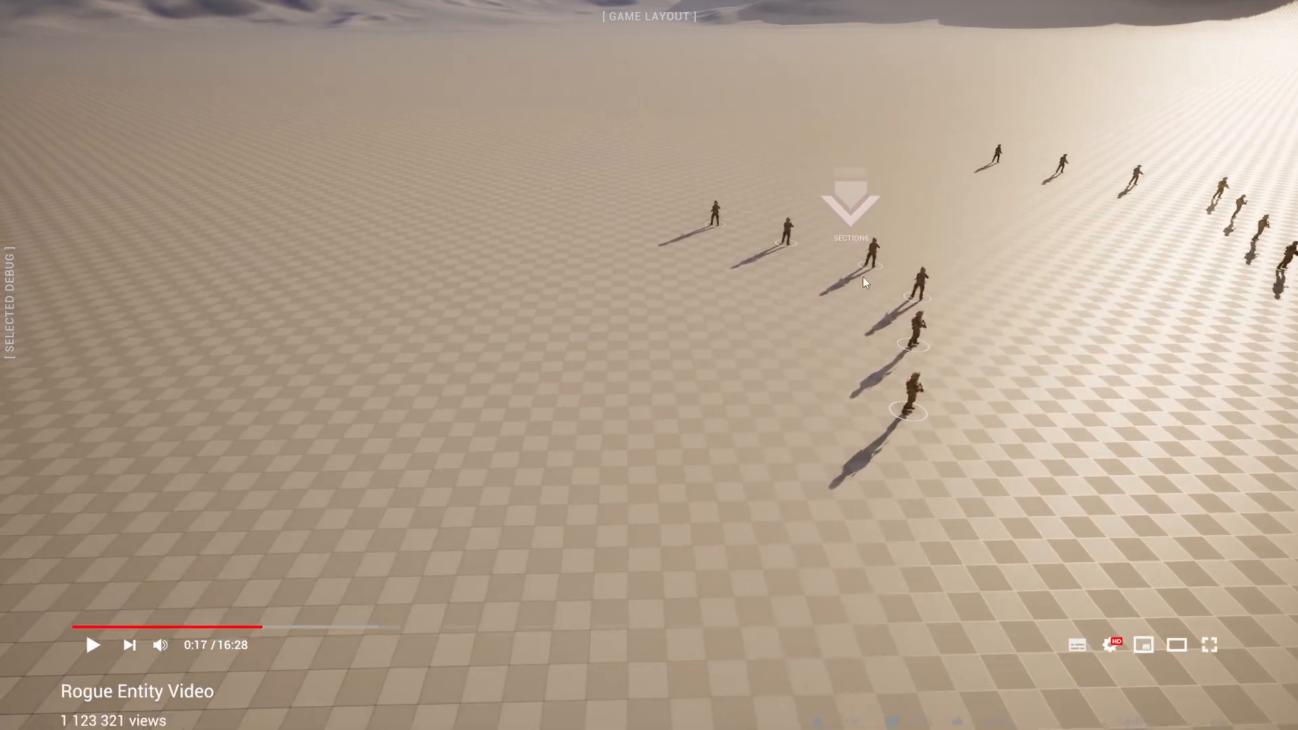
{"action": "left_click", "coordinate": [1061, 644]}
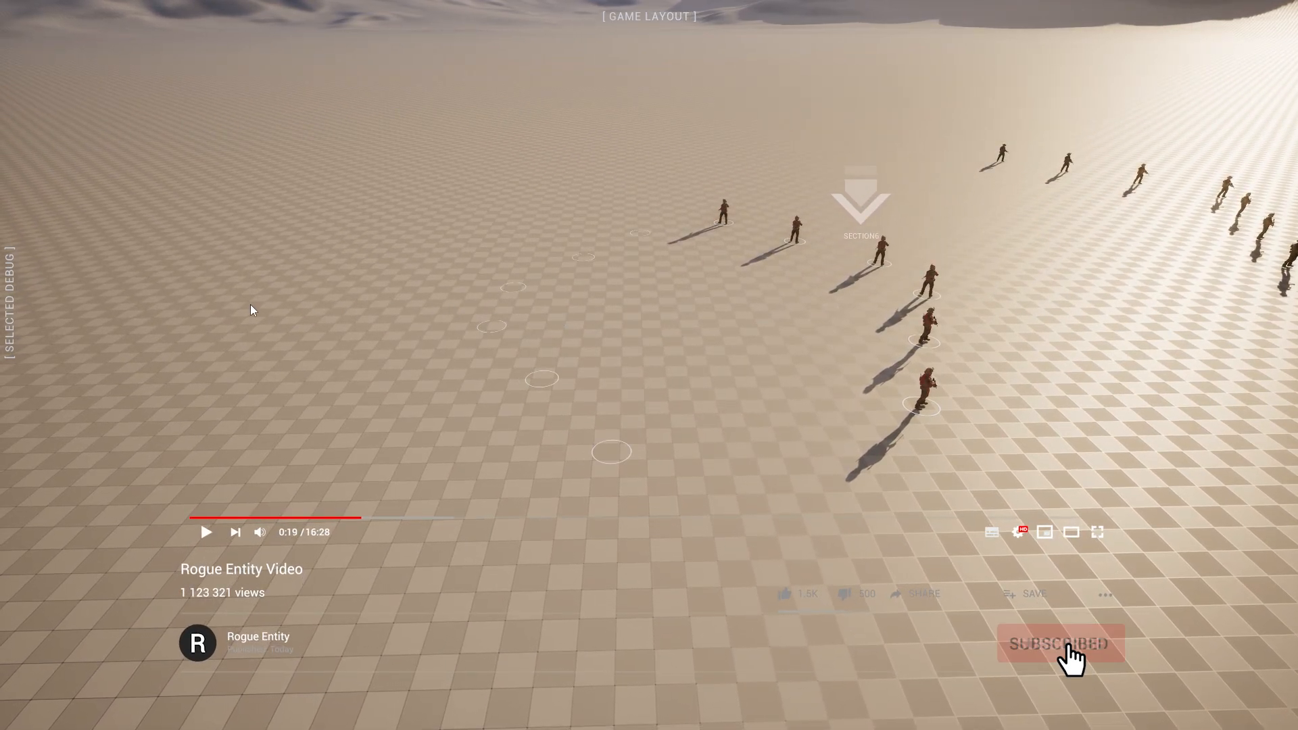
{"action": "left_click", "coordinate": [1060, 644]}
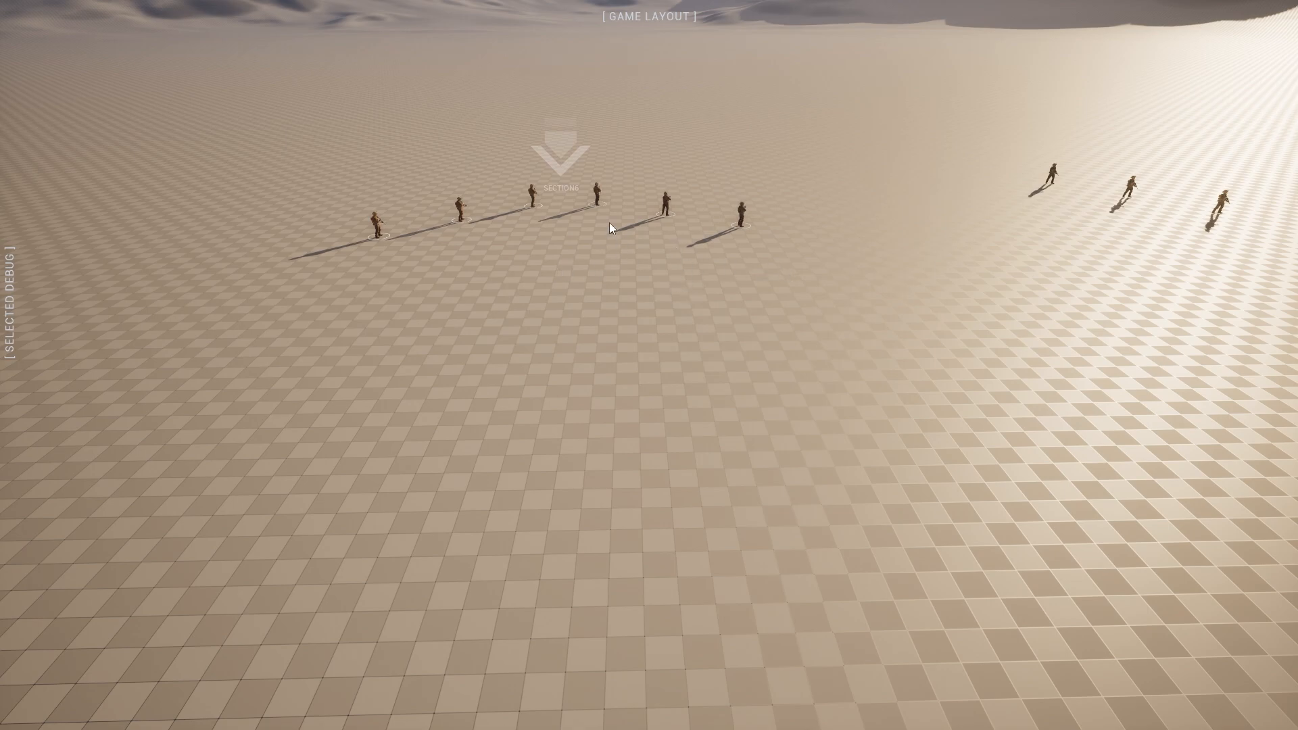
{"action": "mouse_move", "coordinate": [556, 330]}
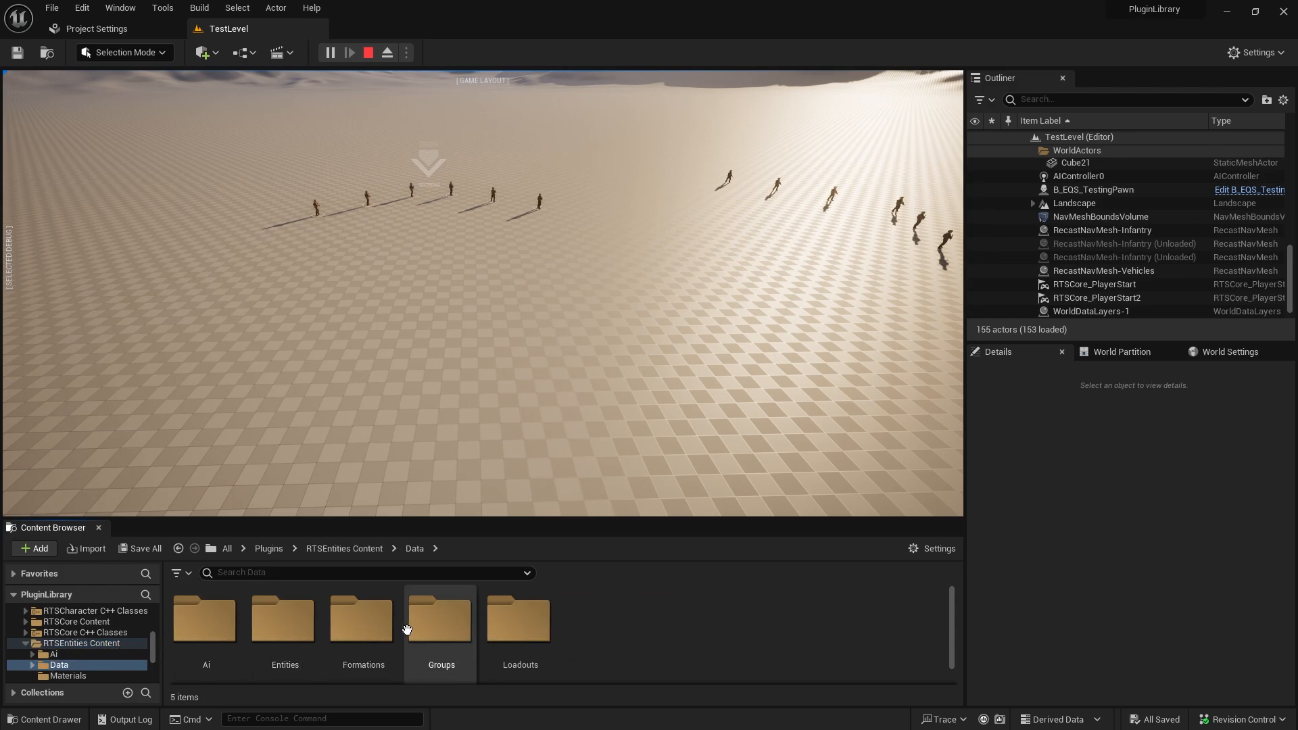
Set DA_RTSEntities_Group_6Man's Default Formation to Formation_Line and return to TestLevel
{"action": "left_click", "coordinate": [285, 618]}
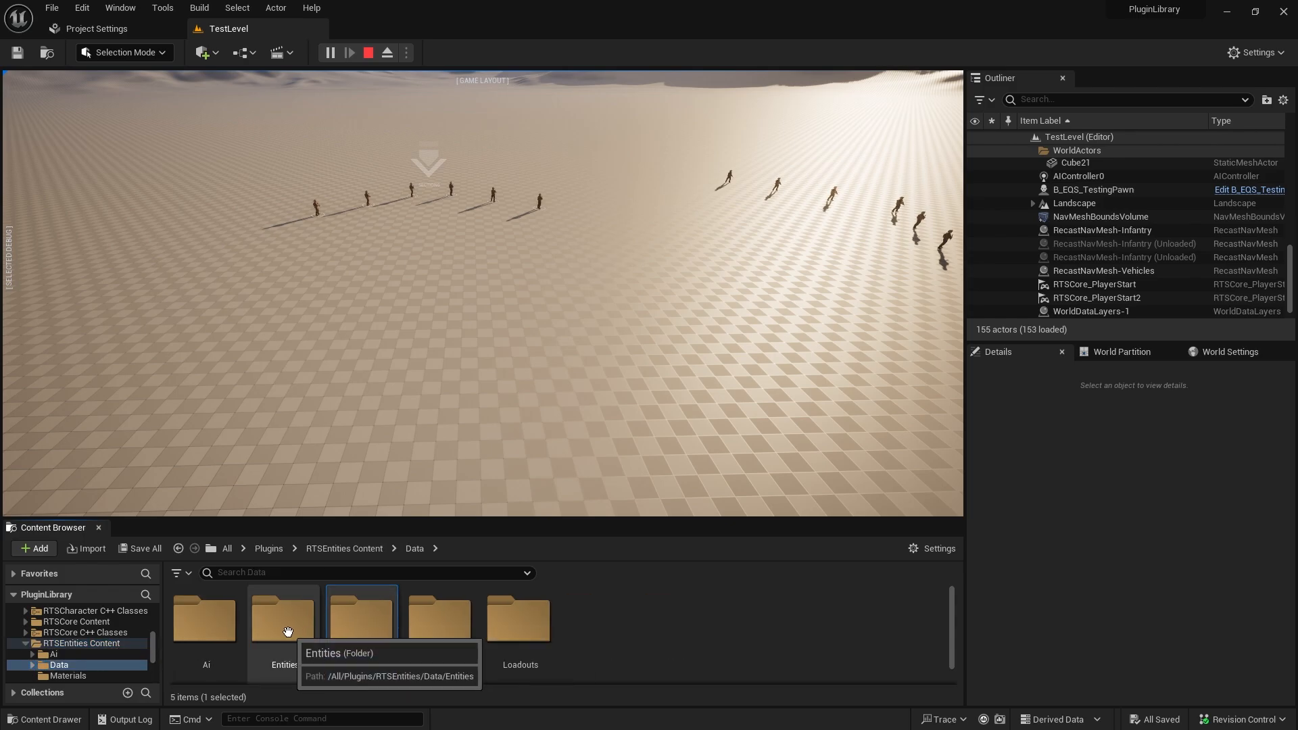
{"action": "double_click", "coordinate": [283, 619]}
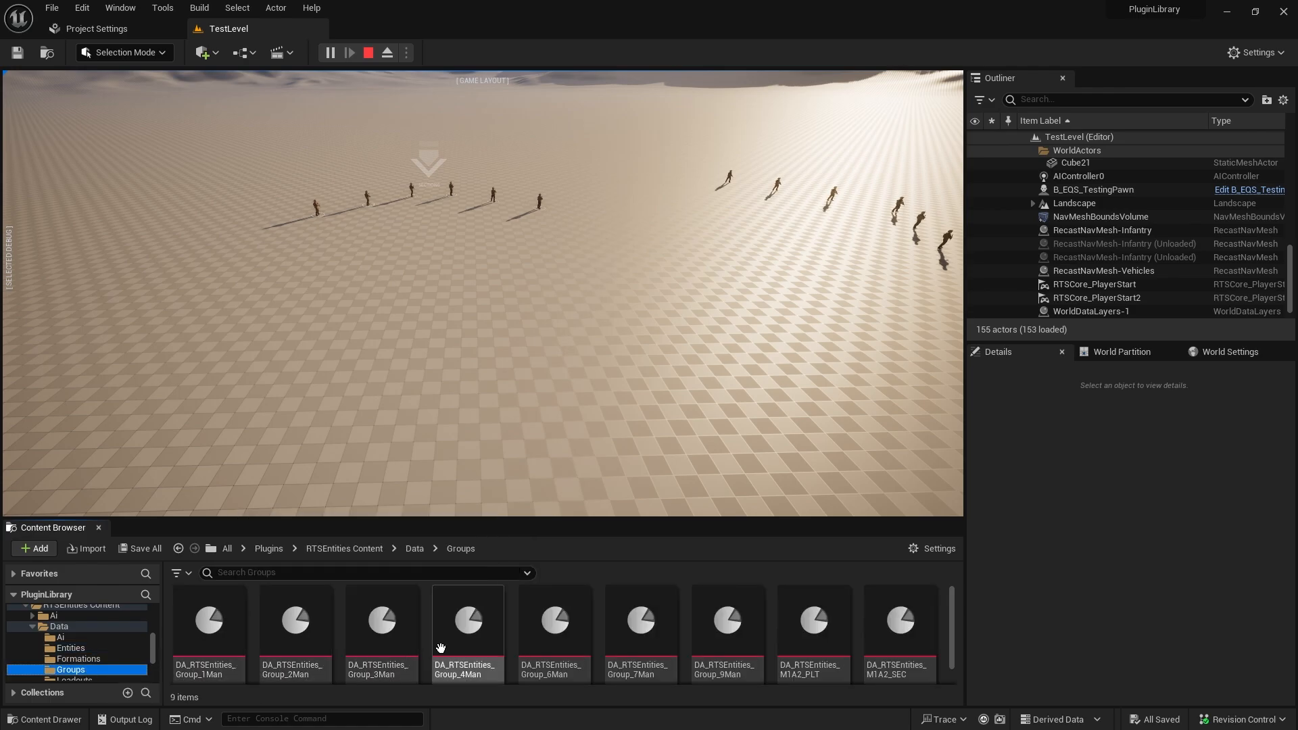
{"action": "double_click", "coordinate": [466, 620]}
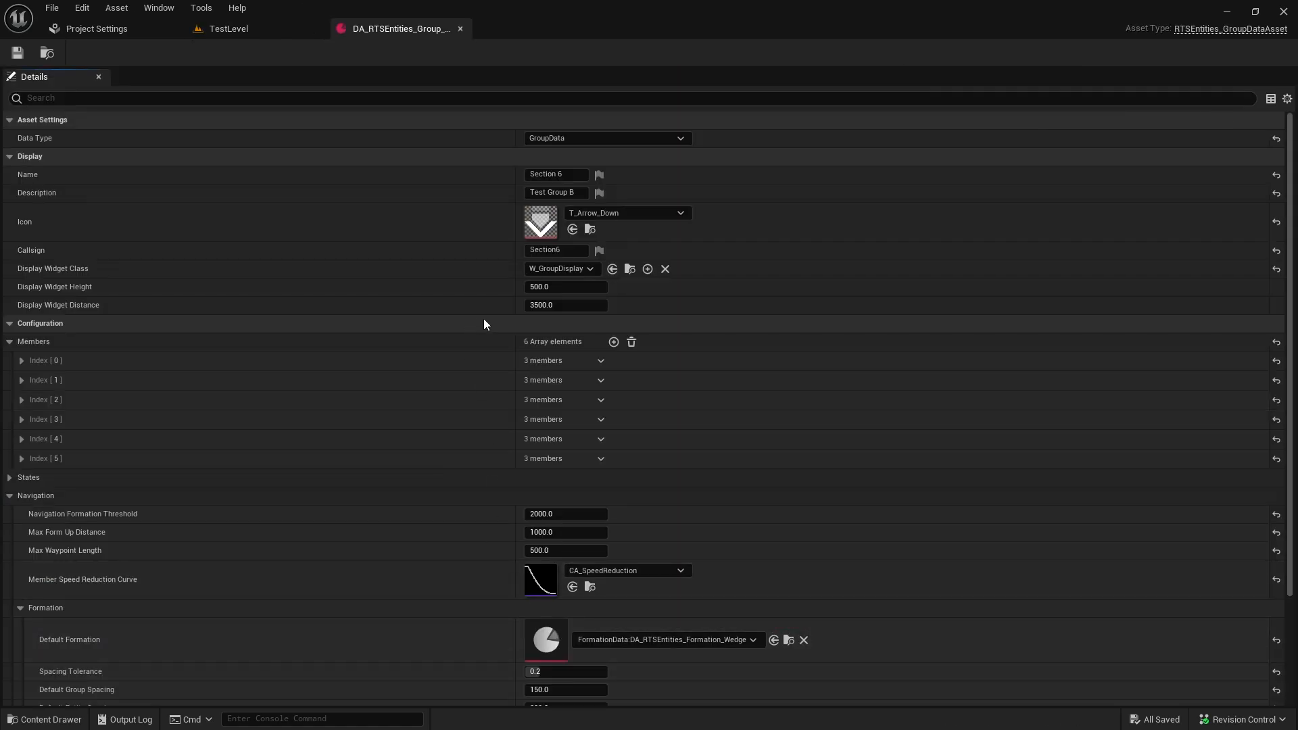
{"action": "left_click", "coordinate": [752, 574]}
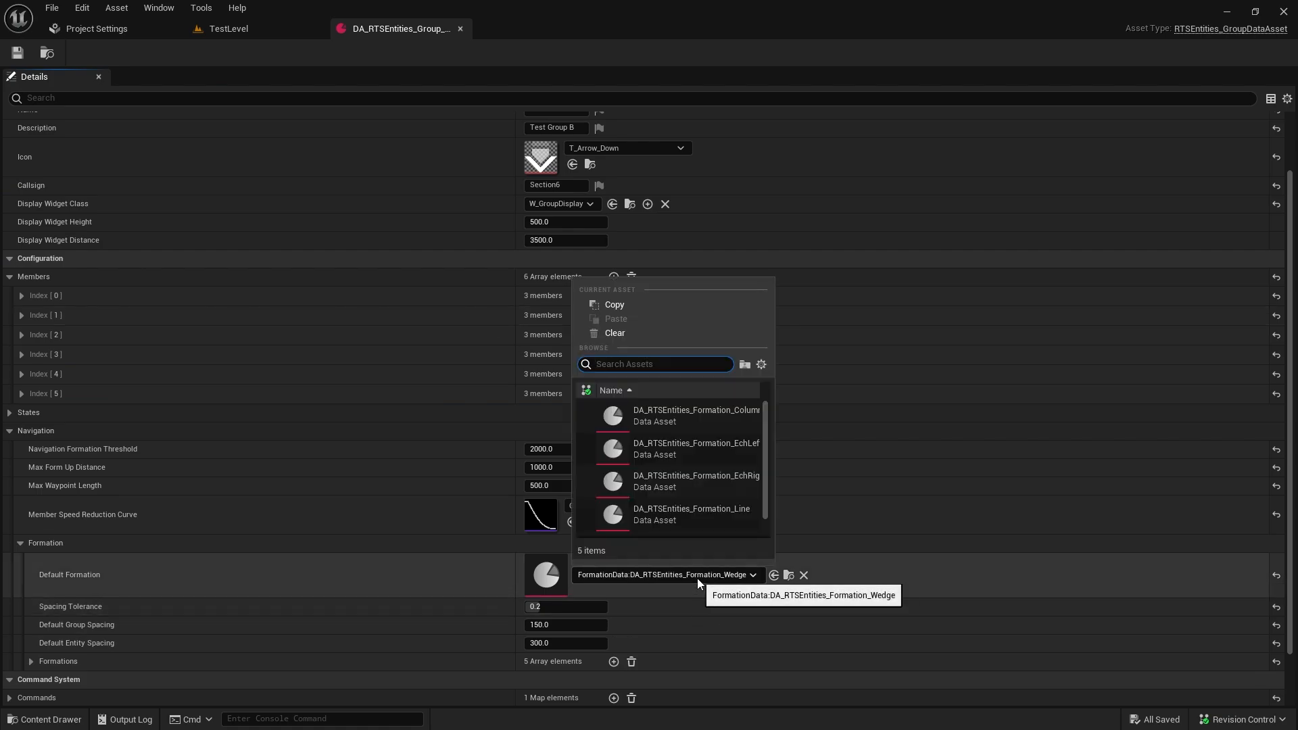
{"action": "left_click", "coordinate": [691, 512]}
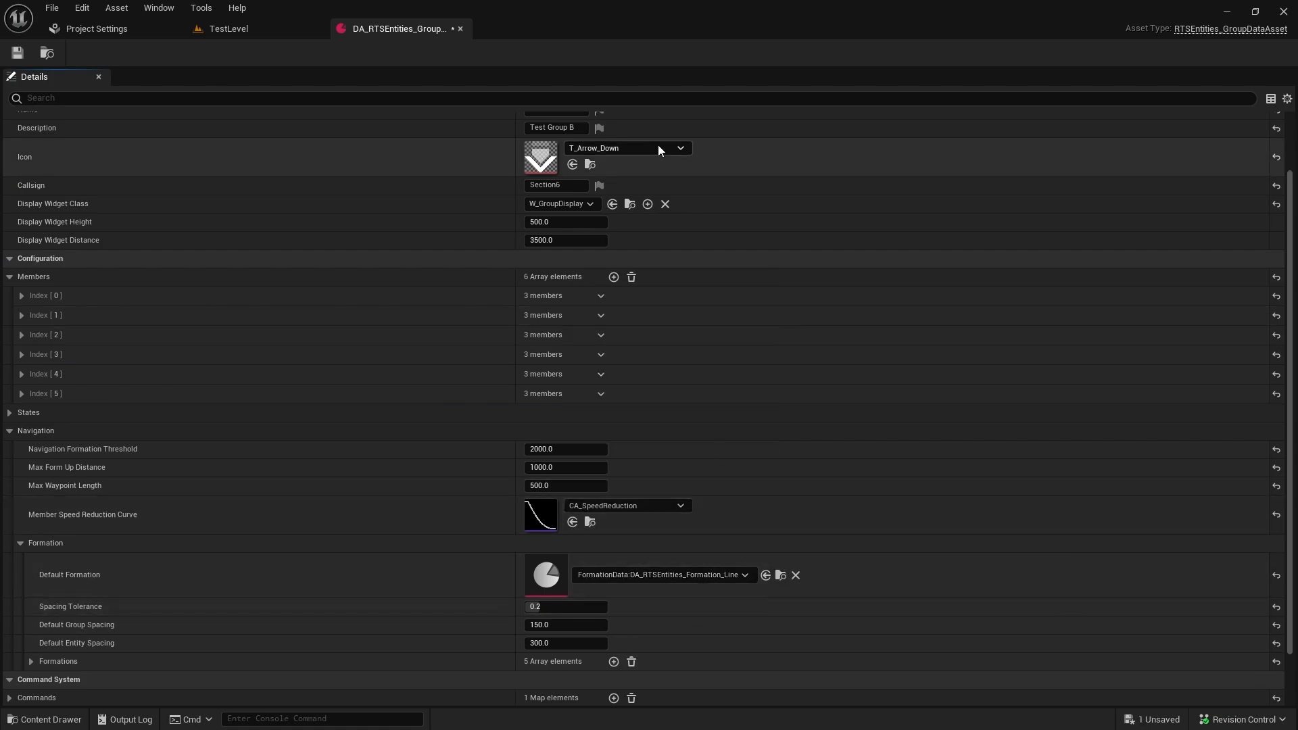
{"action": "left_click", "coordinate": [227, 28]}
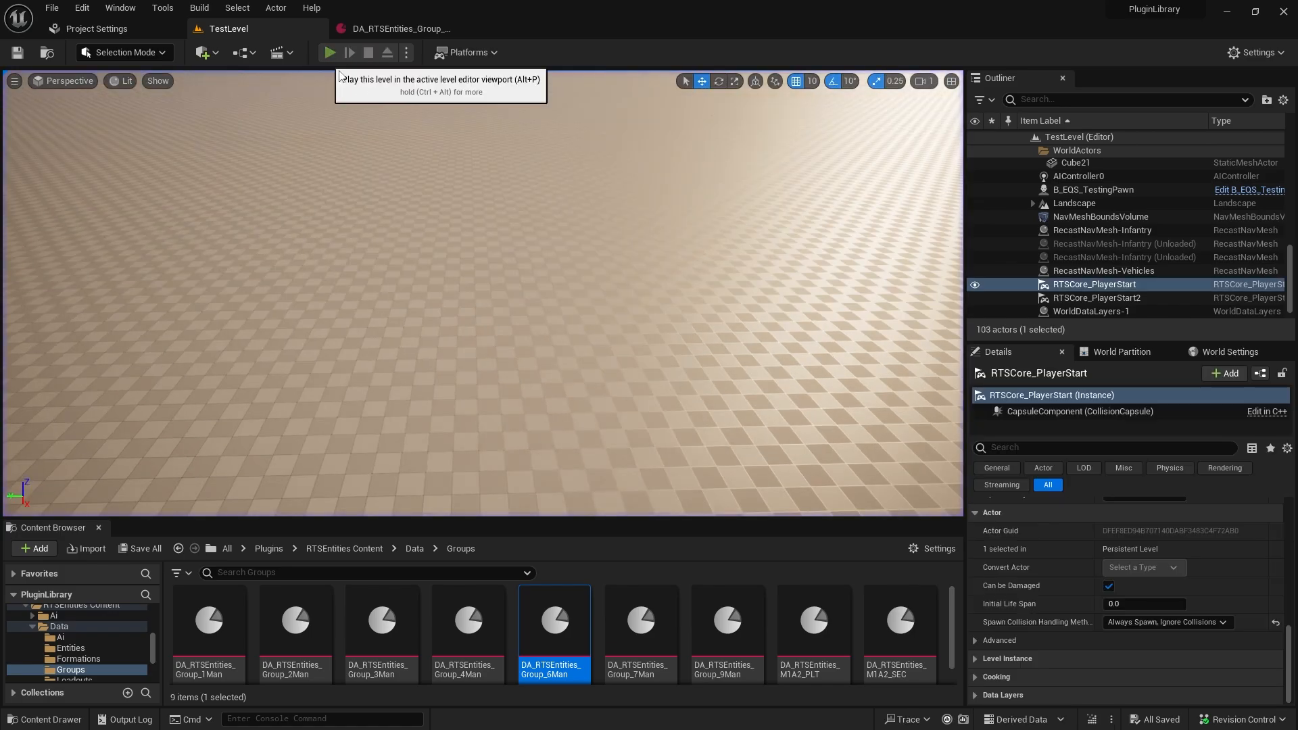
{"action": "left_click", "coordinate": [330, 52]}
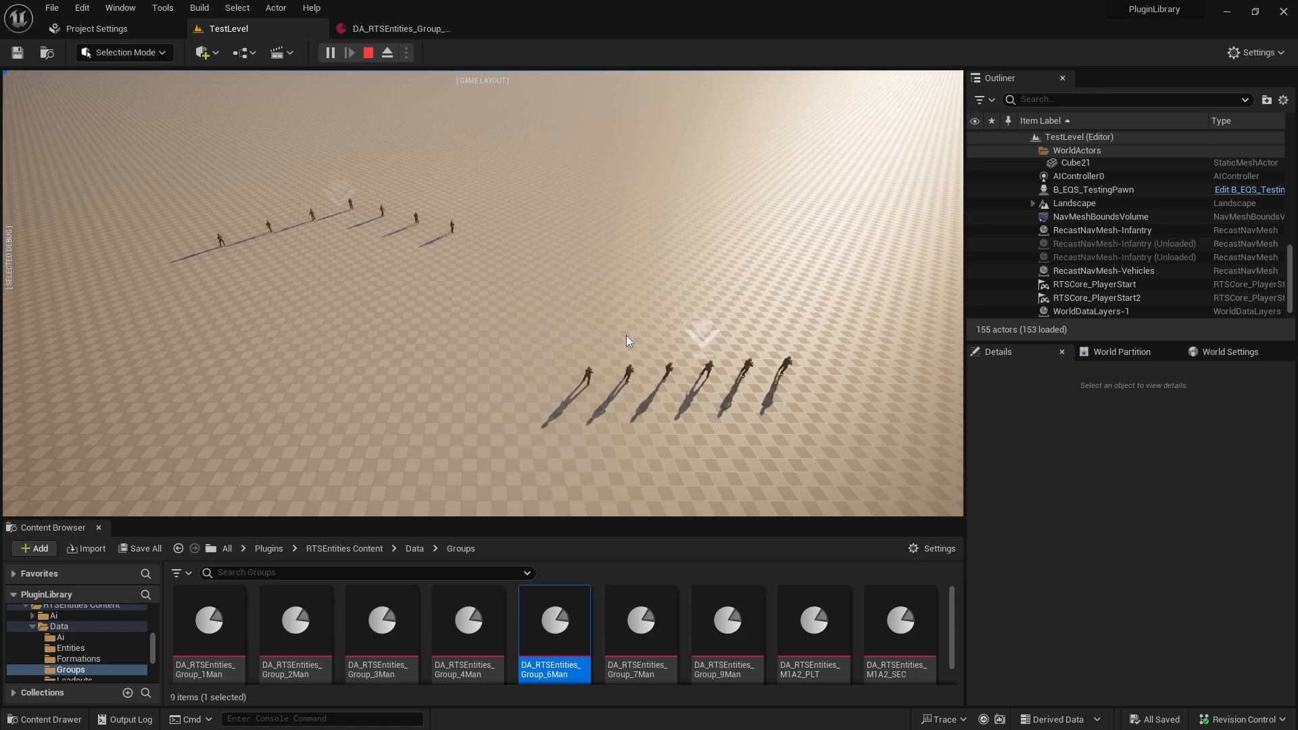
{"action": "mouse_move", "coordinate": [422, 221]}
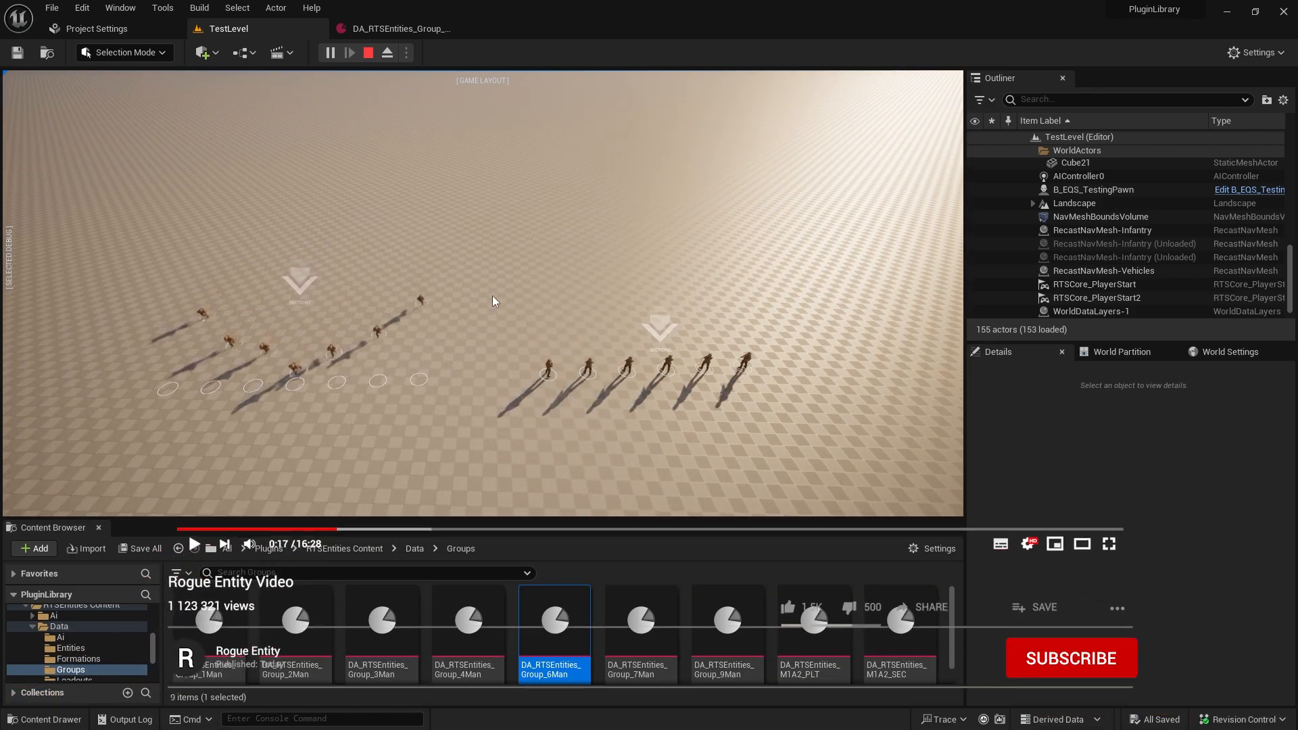
Assign DA_RTSEntities_Group_6Man to LoadoutA Groups Index[2] and set its Default Formation to Wedge
{"action": "left_click", "coordinate": [1070, 659]}
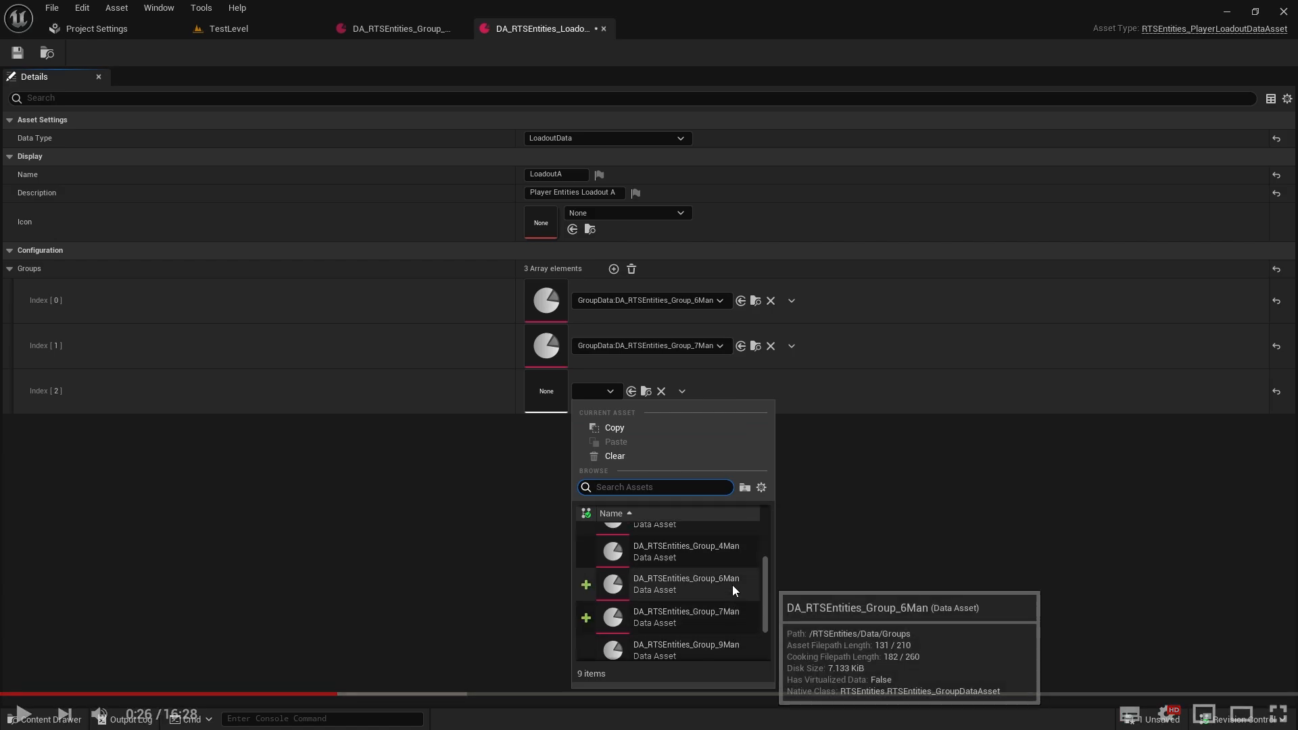
{"action": "left_click", "coordinate": [685, 584]}
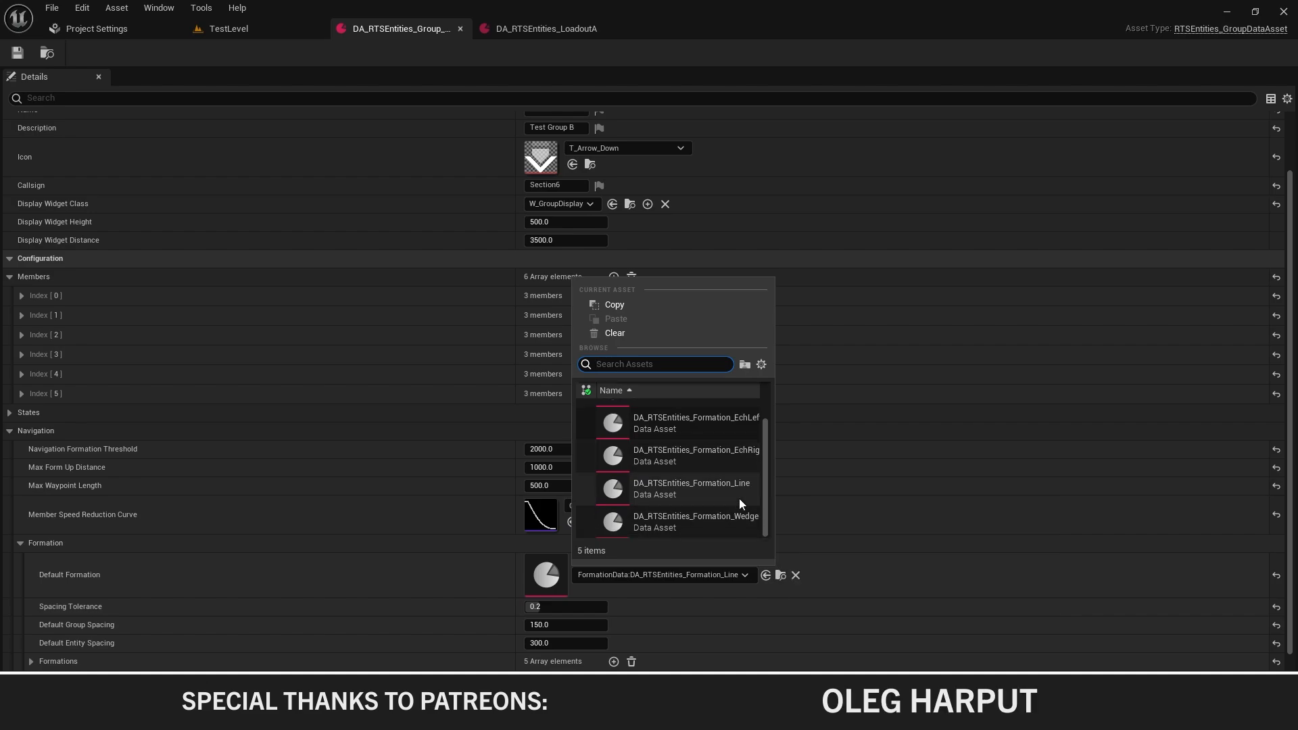
{"action": "left_click", "coordinate": [695, 522]}
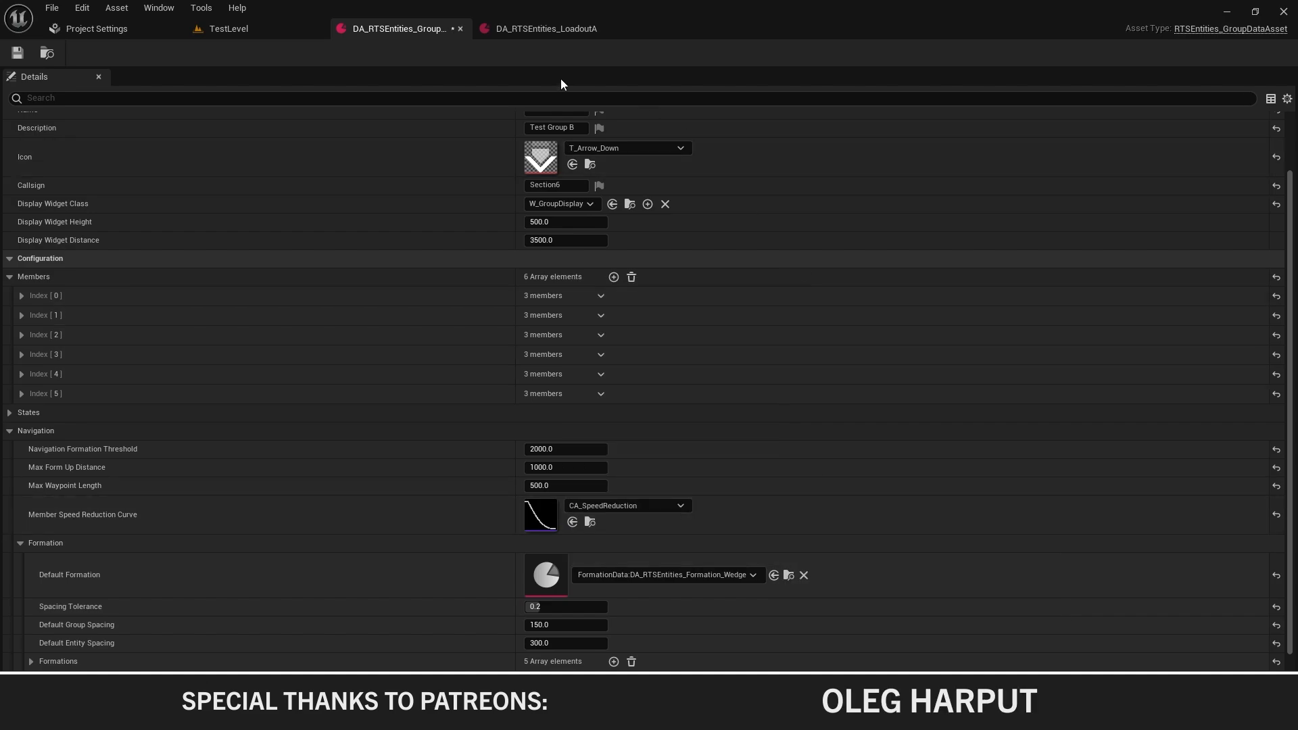
{"action": "left_click", "coordinate": [543, 29]}
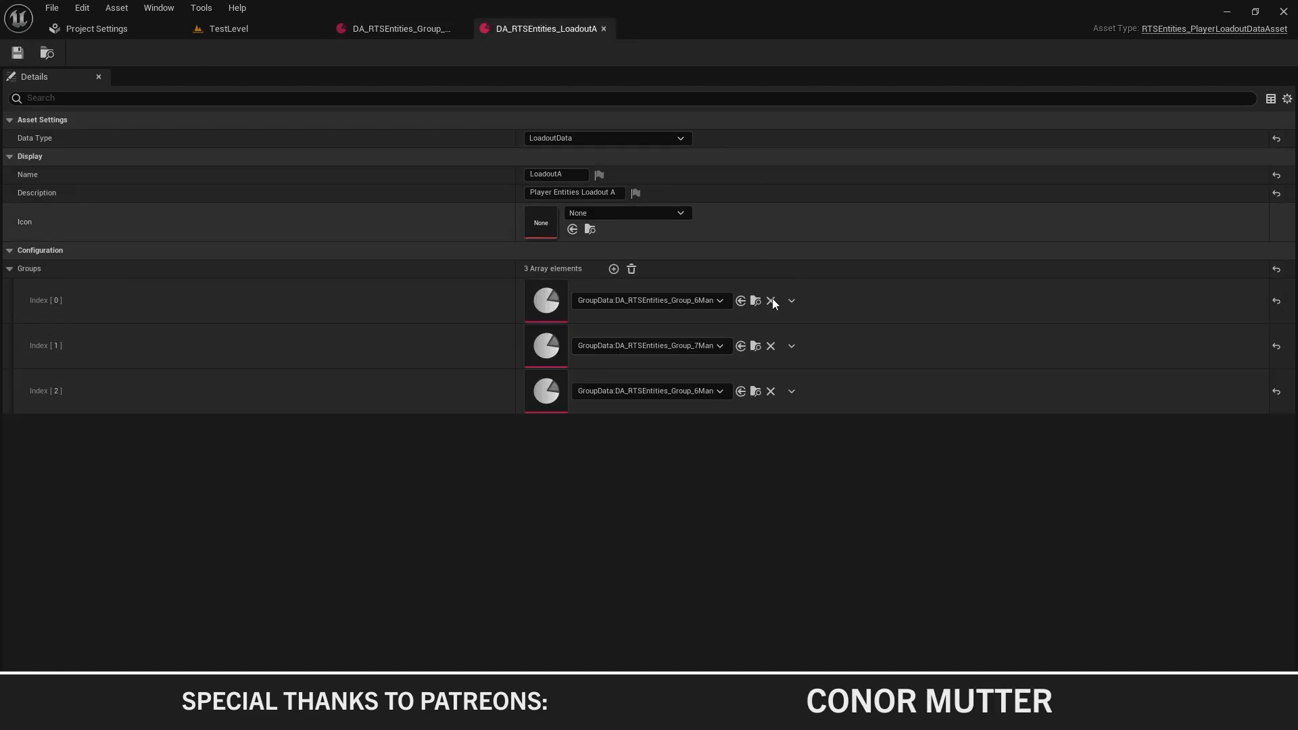
{"action": "mouse_move", "coordinate": [754, 351]}
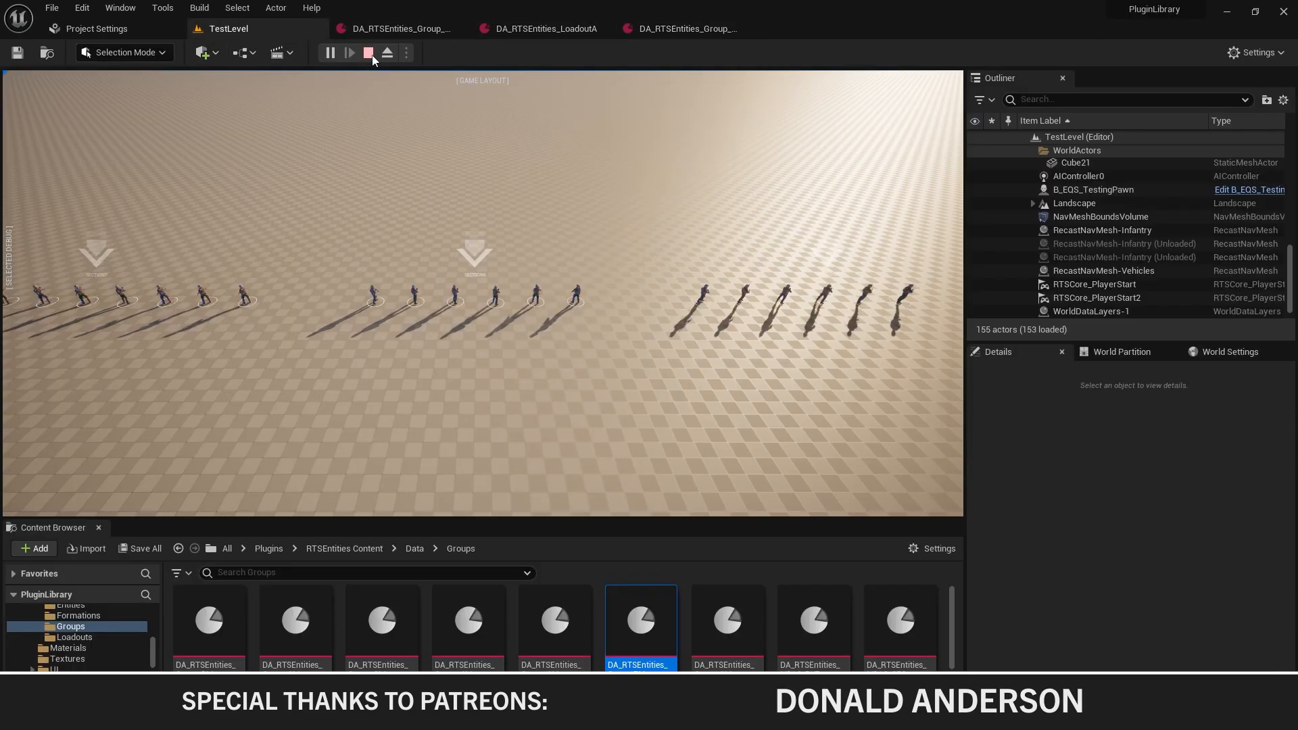
Launch a fresh play session, host a new game and start the match on the test map
{"action": "left_click", "coordinate": [349, 53]}
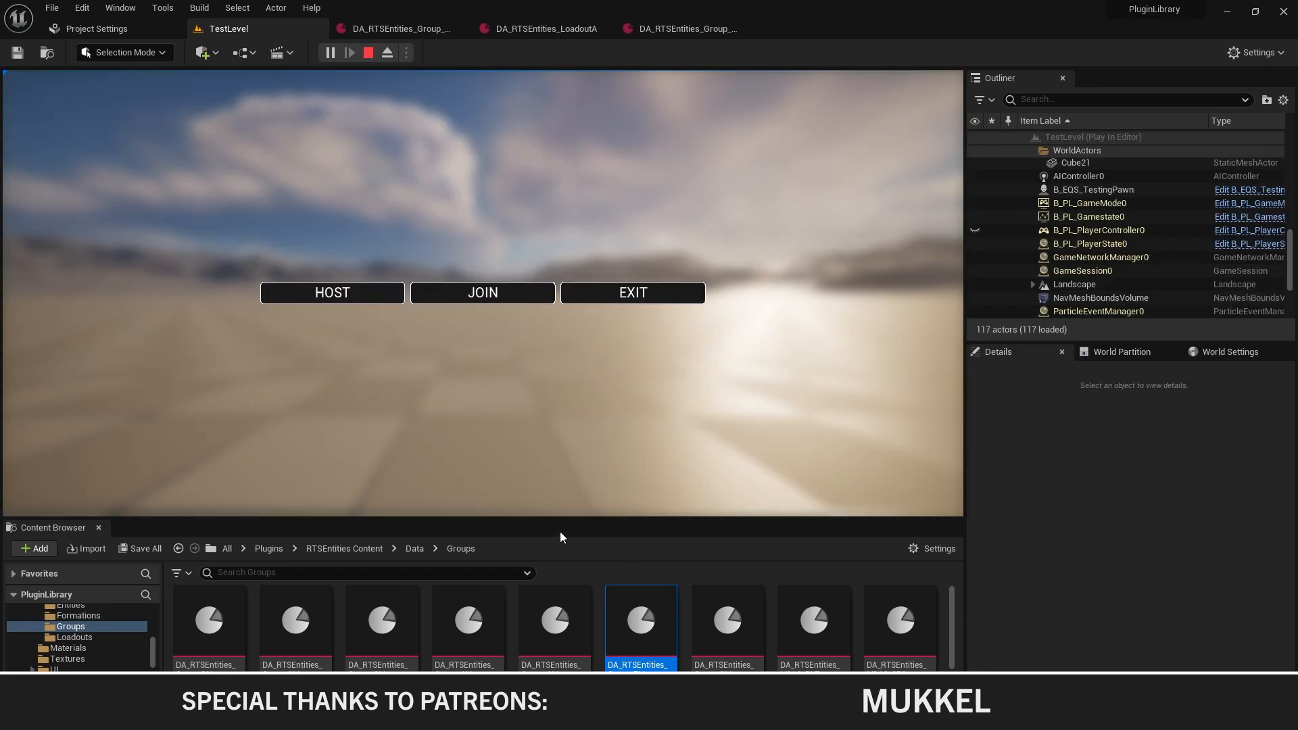
{"action": "left_click", "coordinate": [331, 292]}
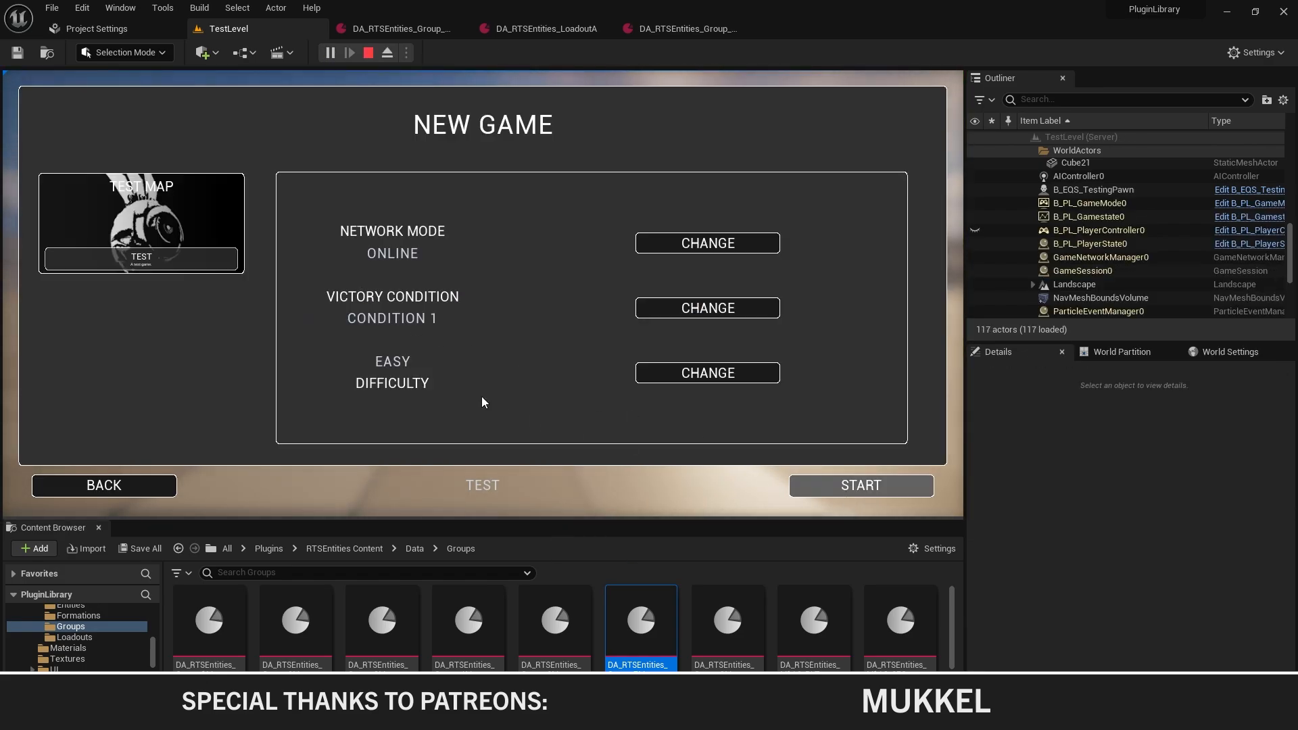
{"action": "left_click", "coordinate": [368, 53]}
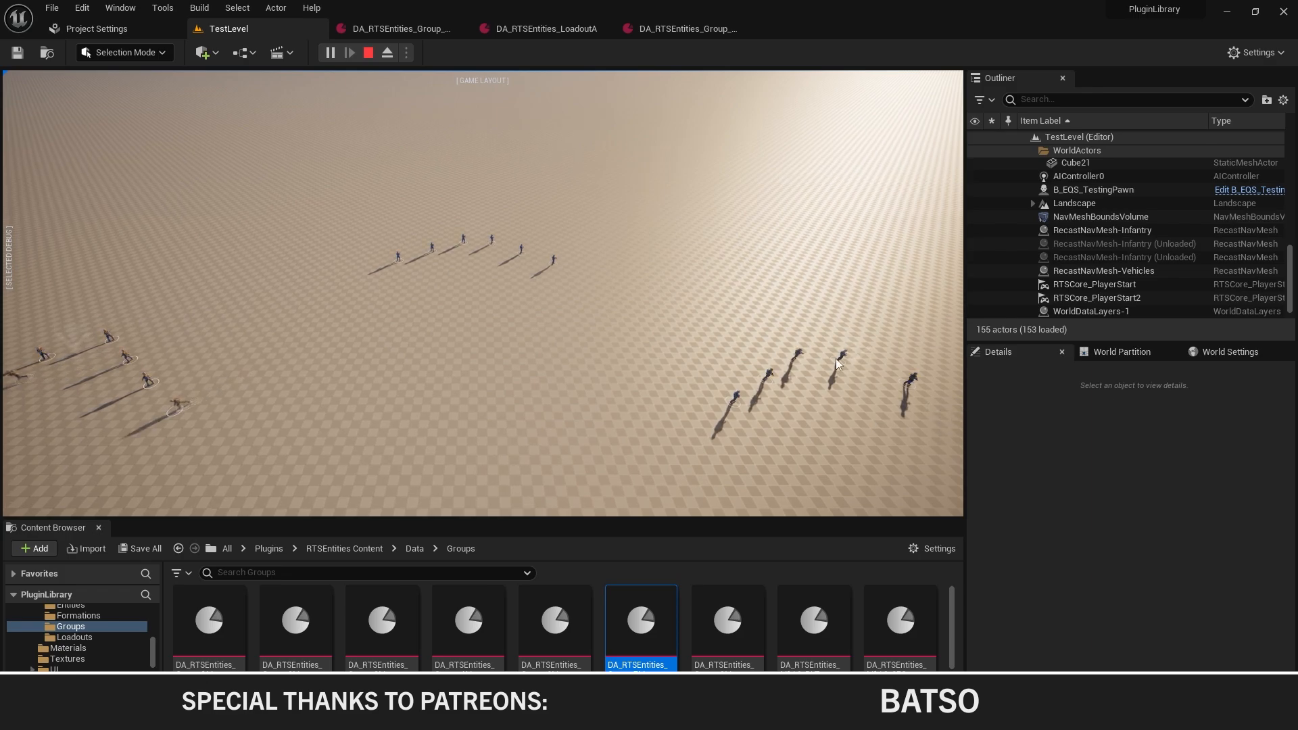
{"action": "mouse_move", "coordinate": [731, 456]}
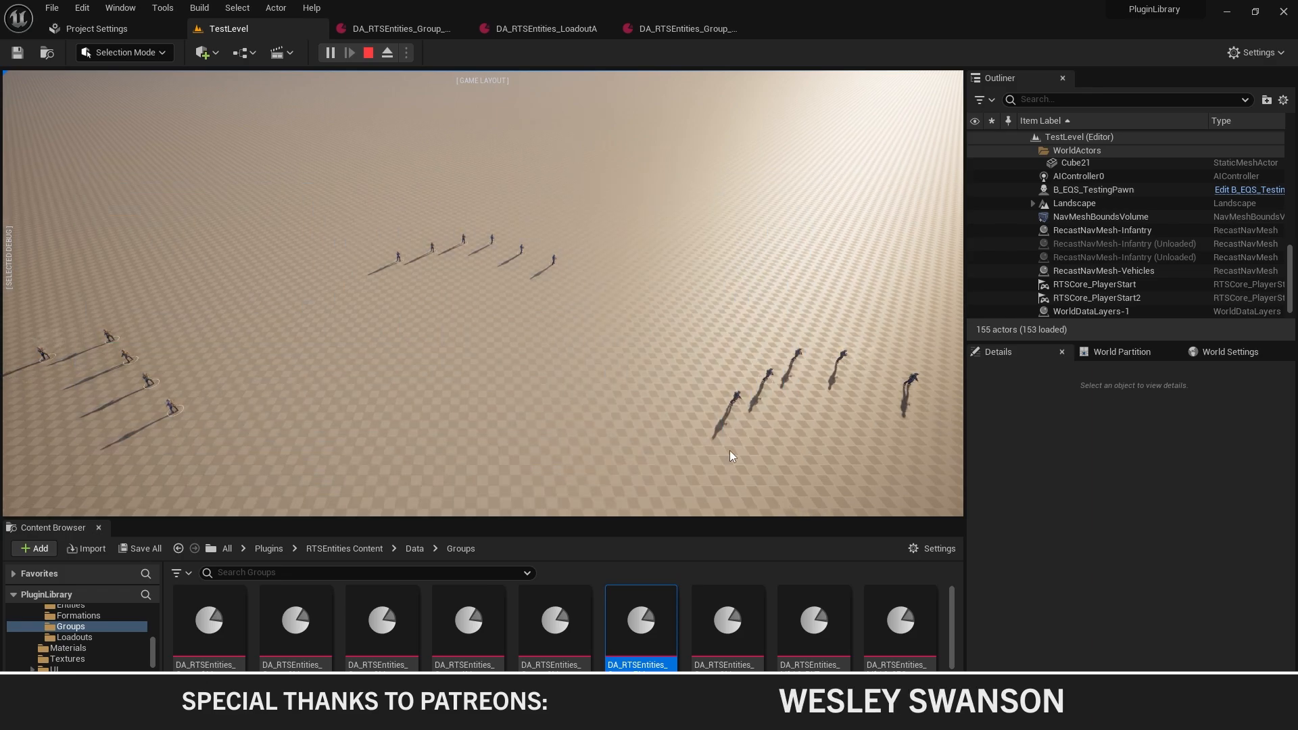